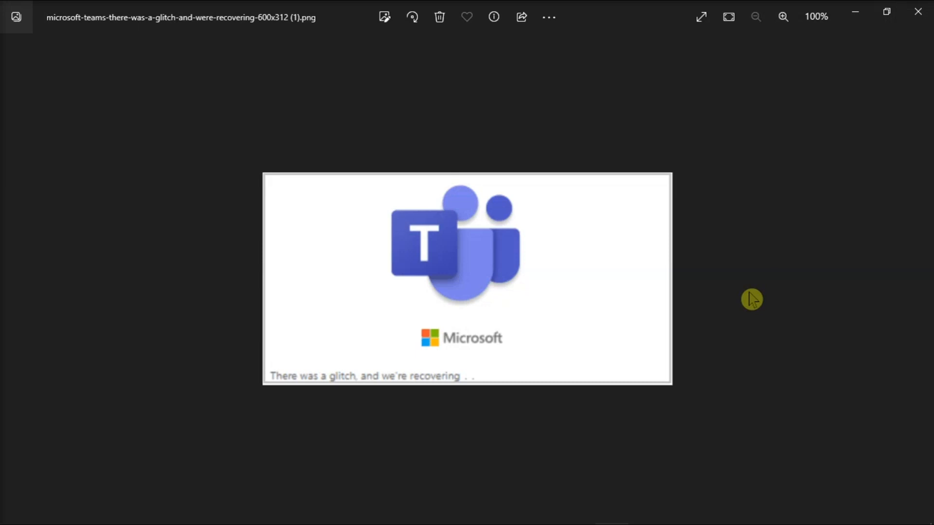
pyautogui.moveTo(359, 341)
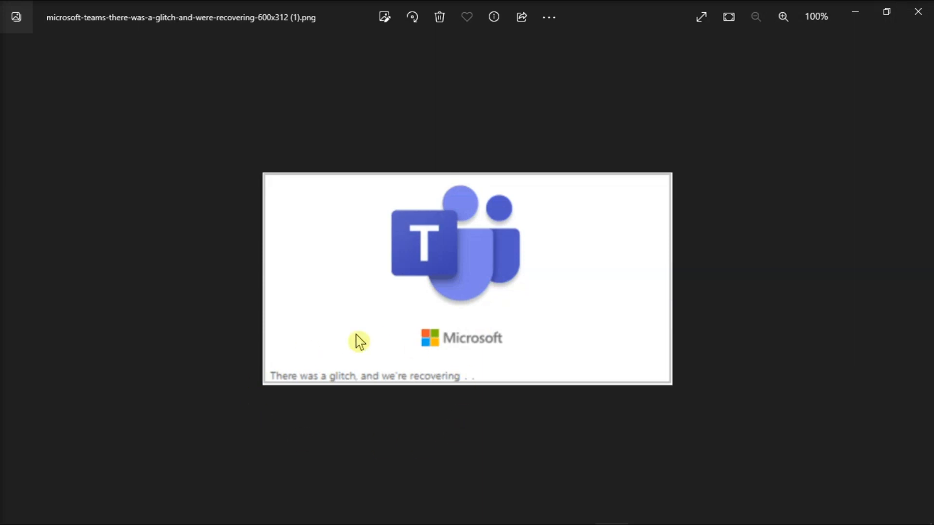
pyautogui.moveTo(598, 408)
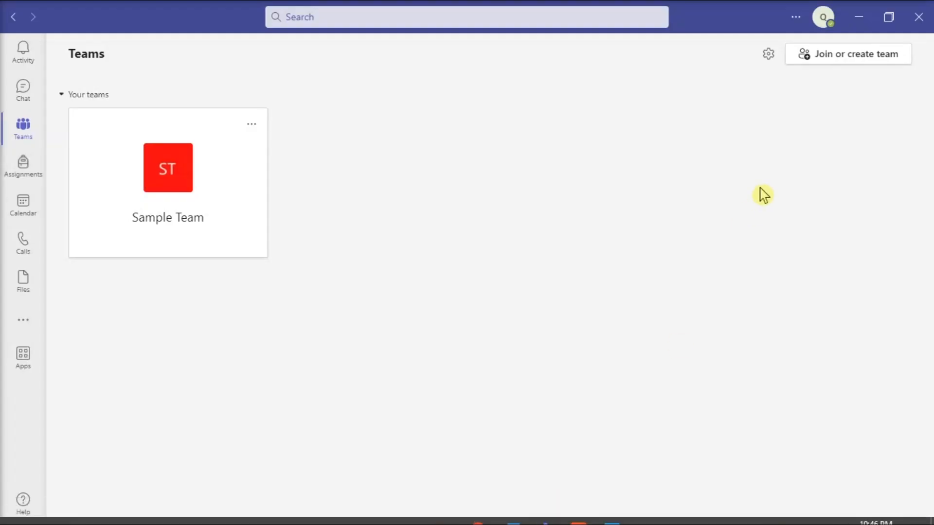
# Run Check for updates from the ... menu beside the profile picture.
pyautogui.click(794, 16)
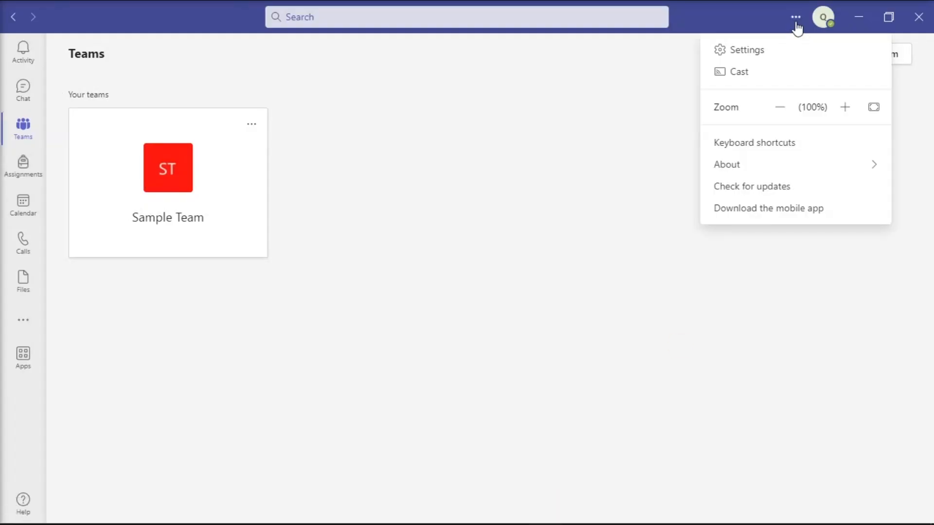
pyautogui.click(751, 186)
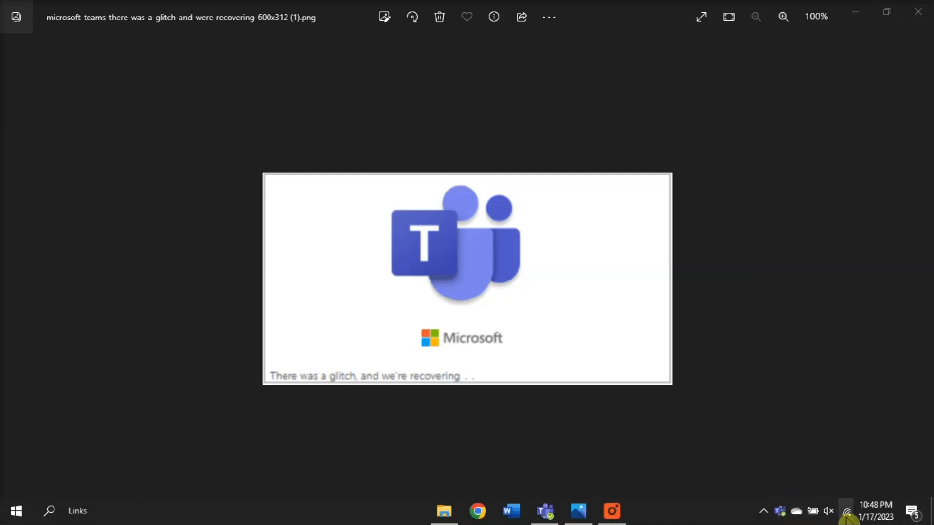
# Show the taskbar Wi-Fi list to confirm Wifi88888888 is connected and secured.
pyautogui.click(846, 510)
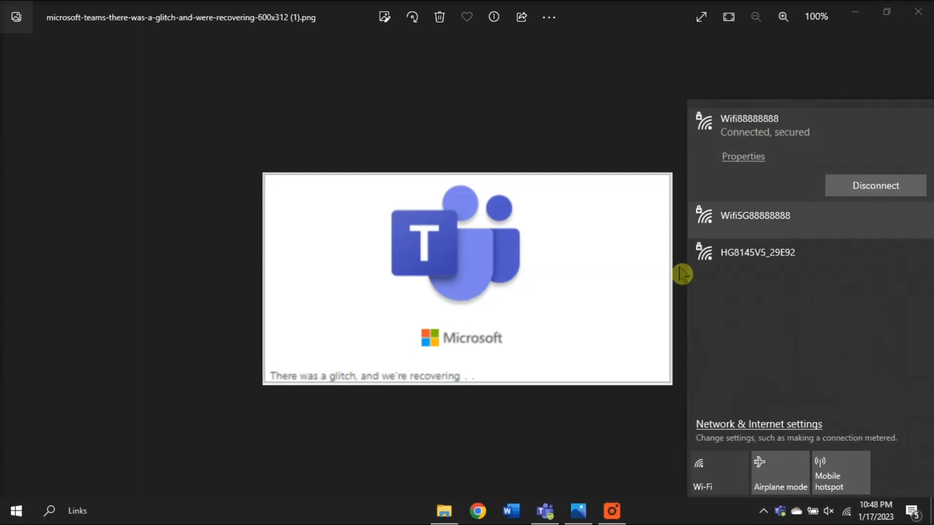
pyautogui.moveTo(844, 374)
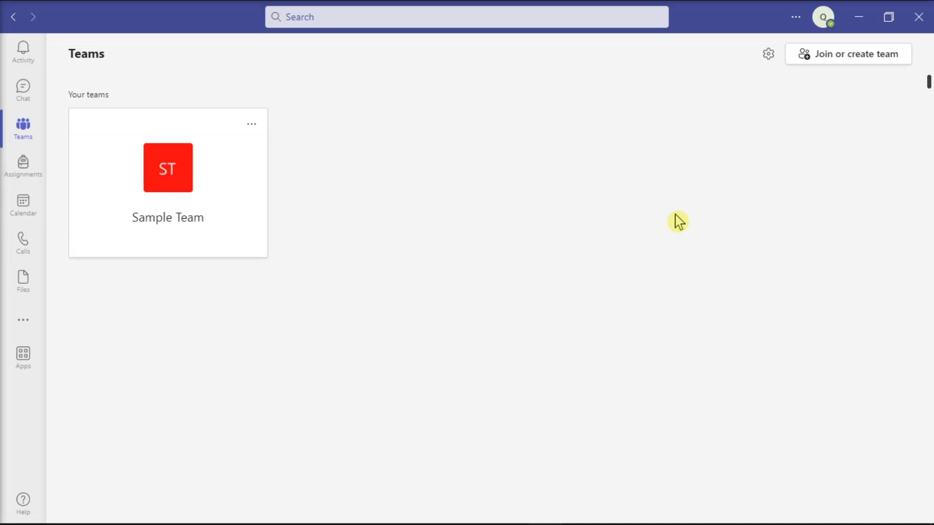
pyautogui.moveTo(919, 17)
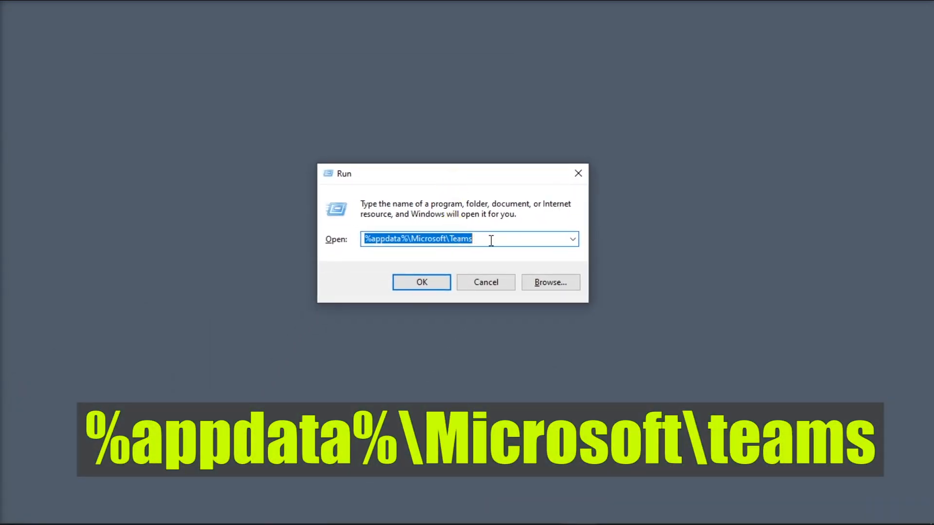
# Launch %appdata%\Microsoft\Teams from the Run box to reach the cache folder.
pyautogui.click(421, 282)
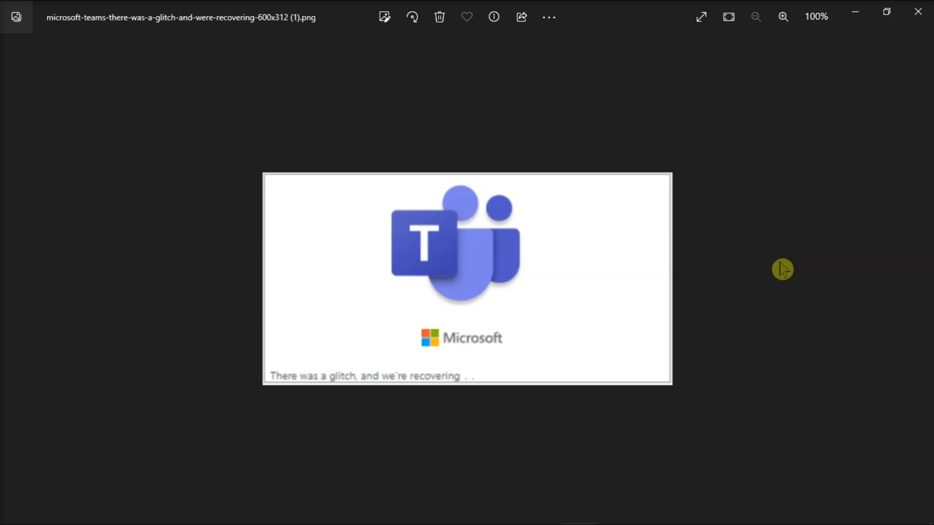
pyautogui.moveTo(103, 435)
pyautogui.write('DEVICE')
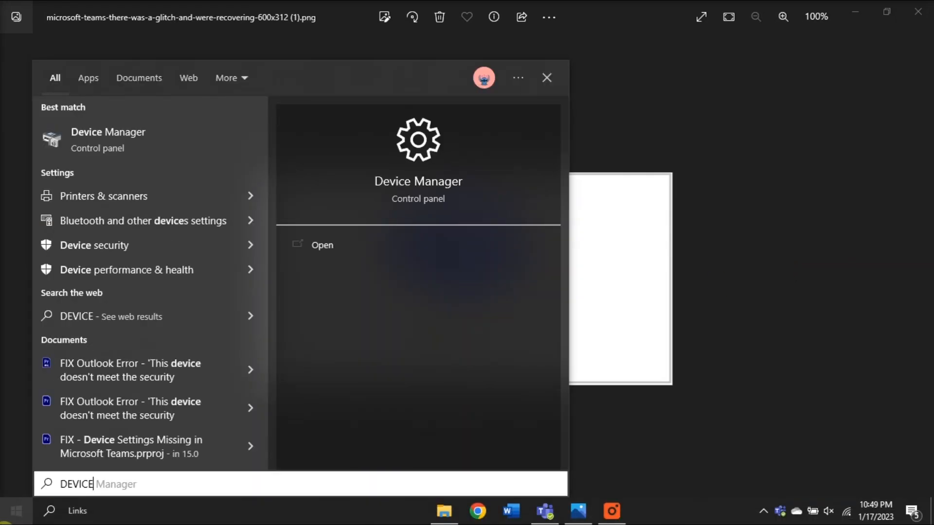
# Launch Device Manager from the Windows search results for DEVICE.
pyautogui.click(322, 245)
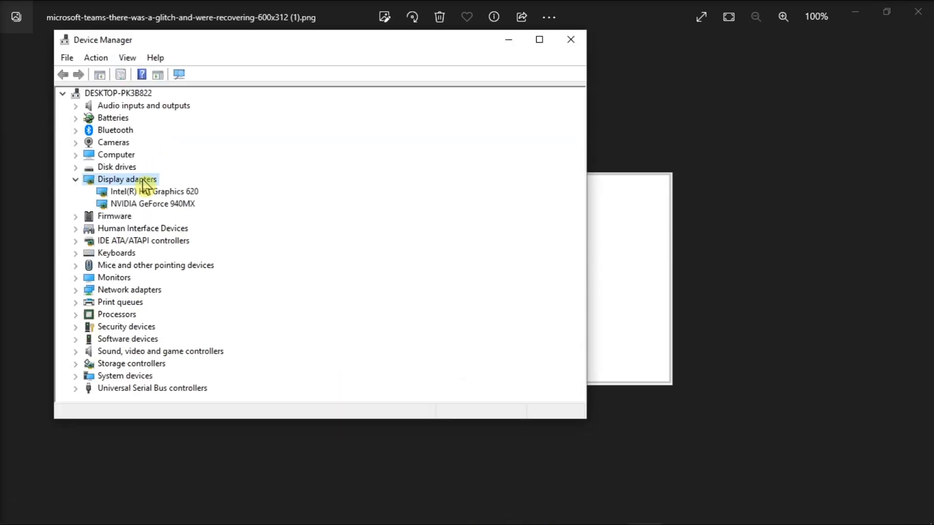
# Bring up the context actions for the NVIDIA GeForce 940MX under Display adapters.
pyautogui.rightClick(151, 203)
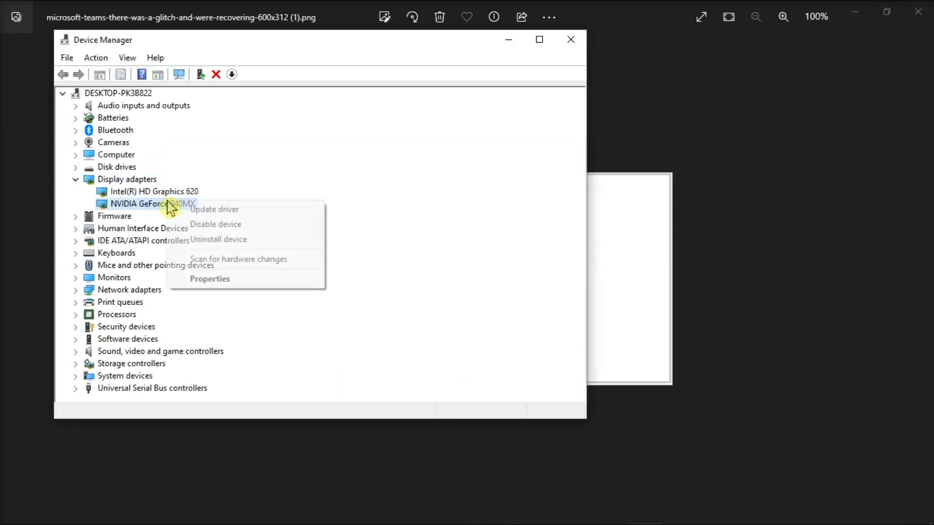
pyautogui.moveTo(225, 211)
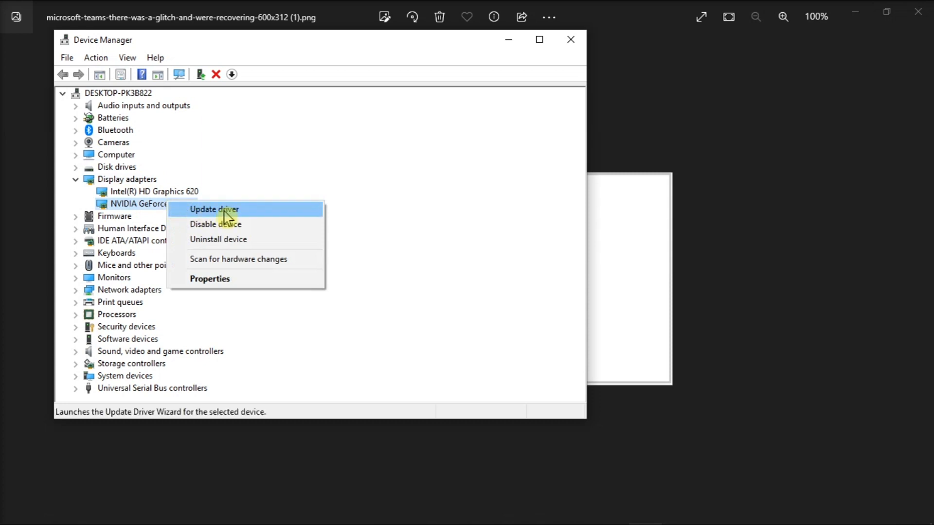
pyautogui.moveTo(249, 216)
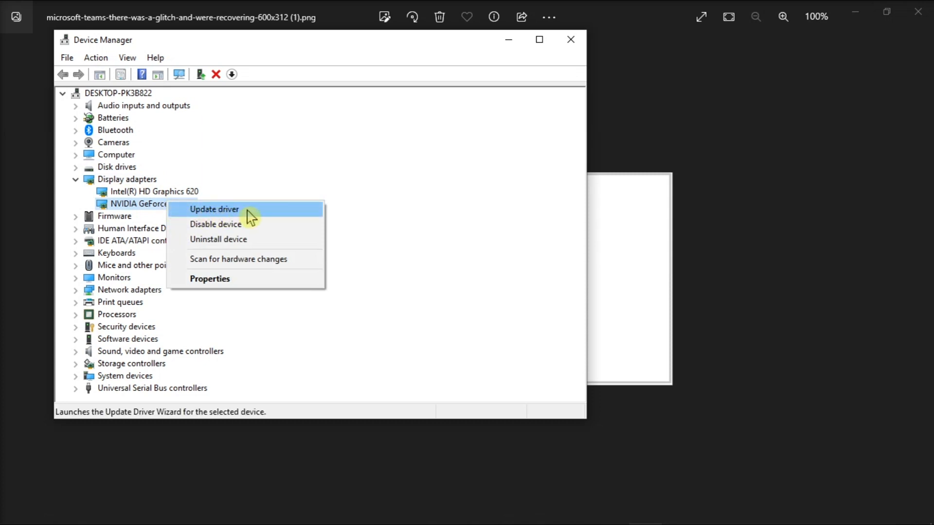